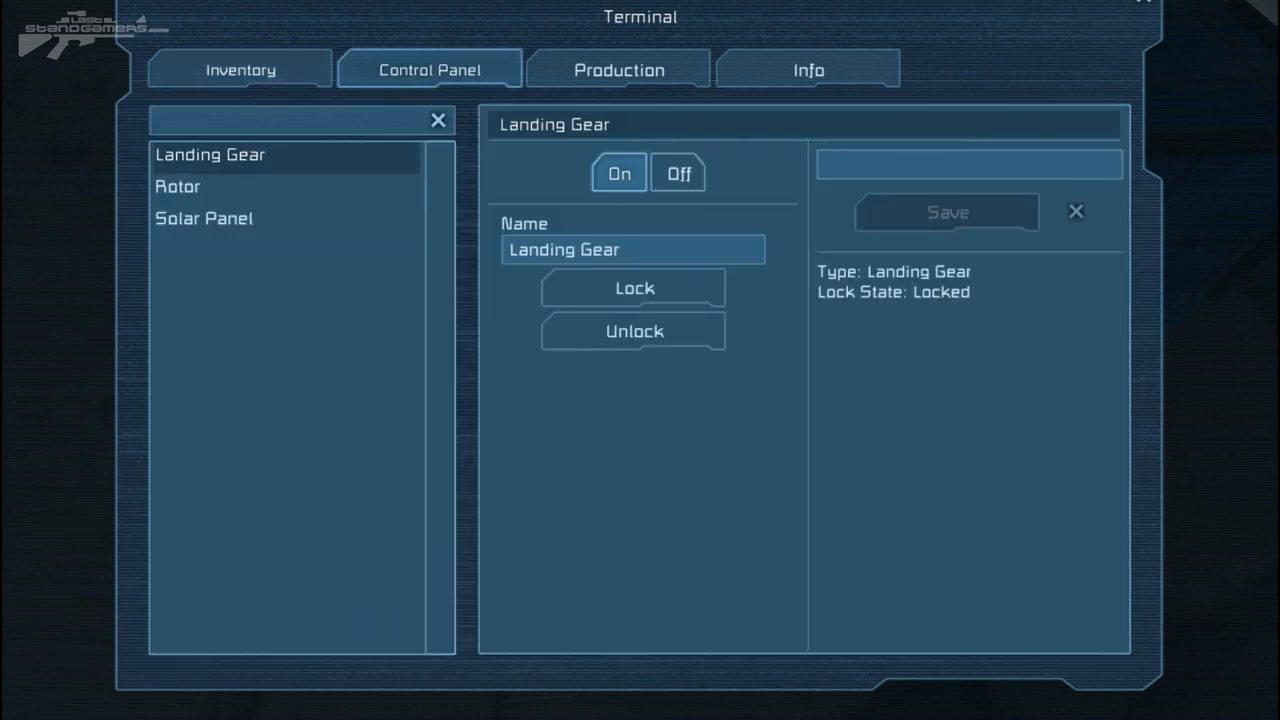
# - Close the terminal's landing gear control panel and return to walking the station corridor
pyautogui.click(177, 186)
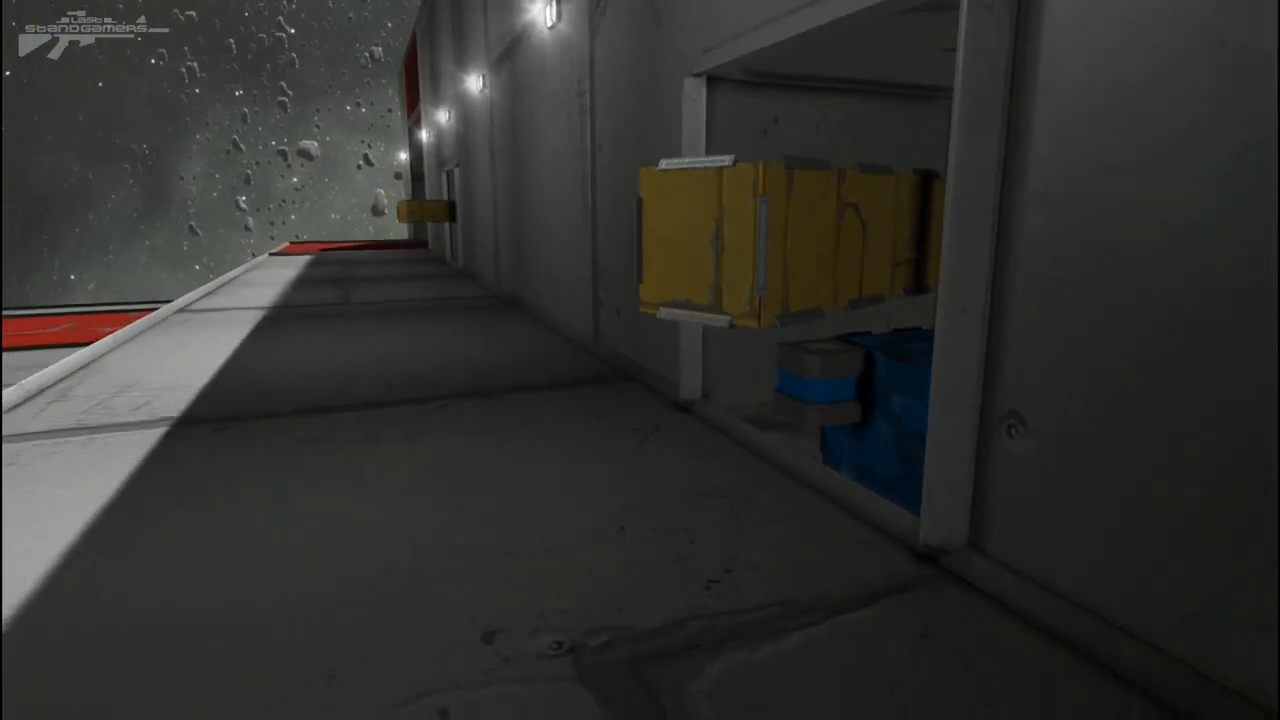
# - Walk the astronaut past the red-topped ledge toward the yellow cargo block in third person
pyautogui.press('g')
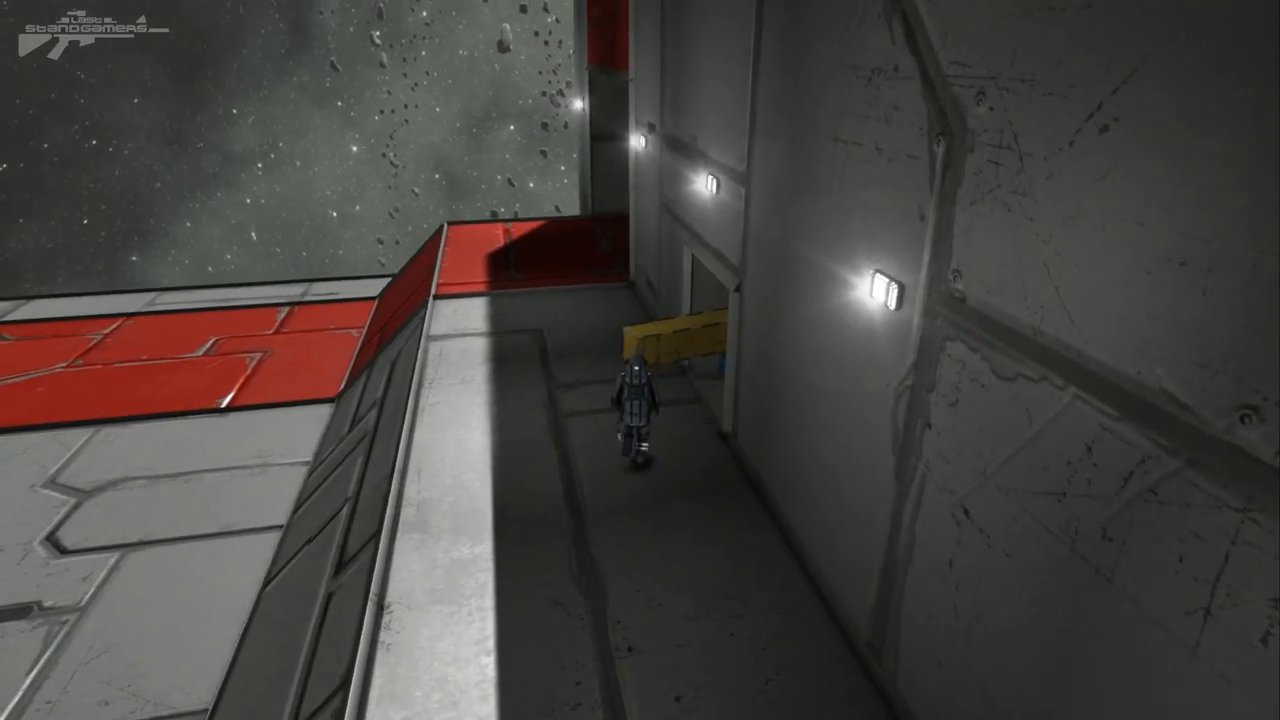
# - Jetpack up over the red ledge to overlook the solar panel rows
pyautogui.press('J')
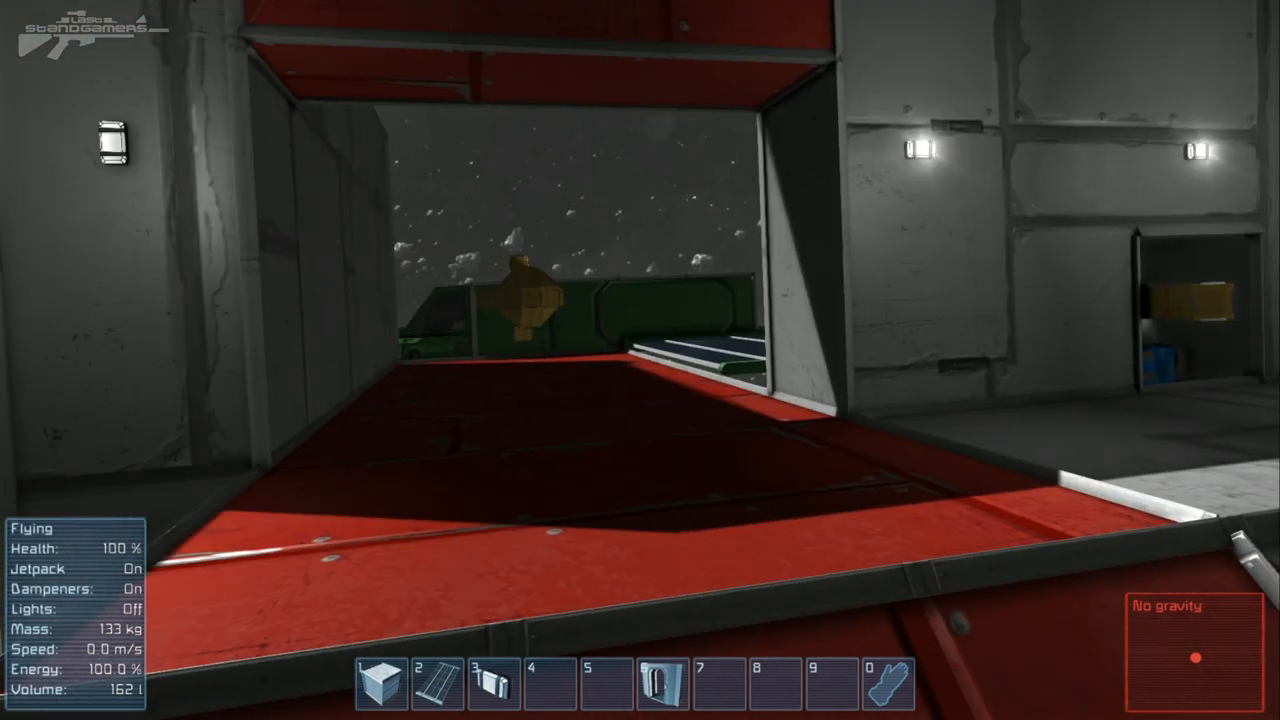
pyautogui.press('w')
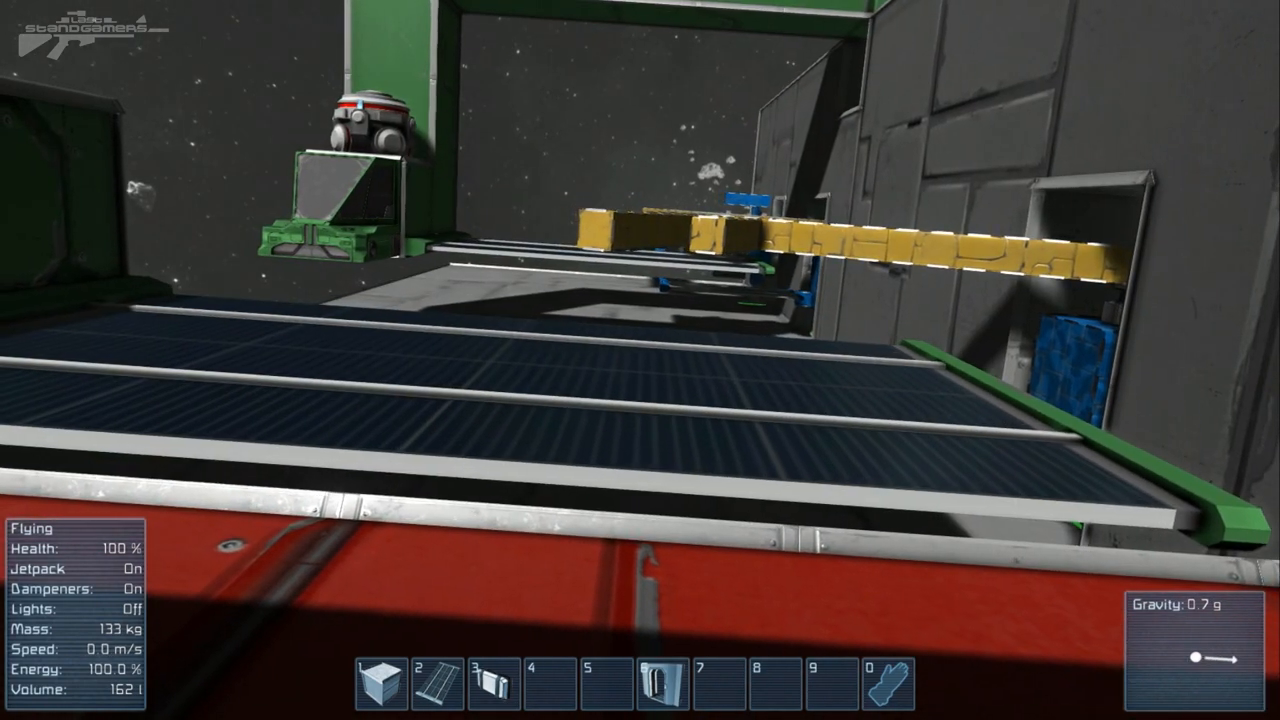
# - Jetpack past the solar panels and conveyor line to hover near the red floor
pyautogui.press('w')
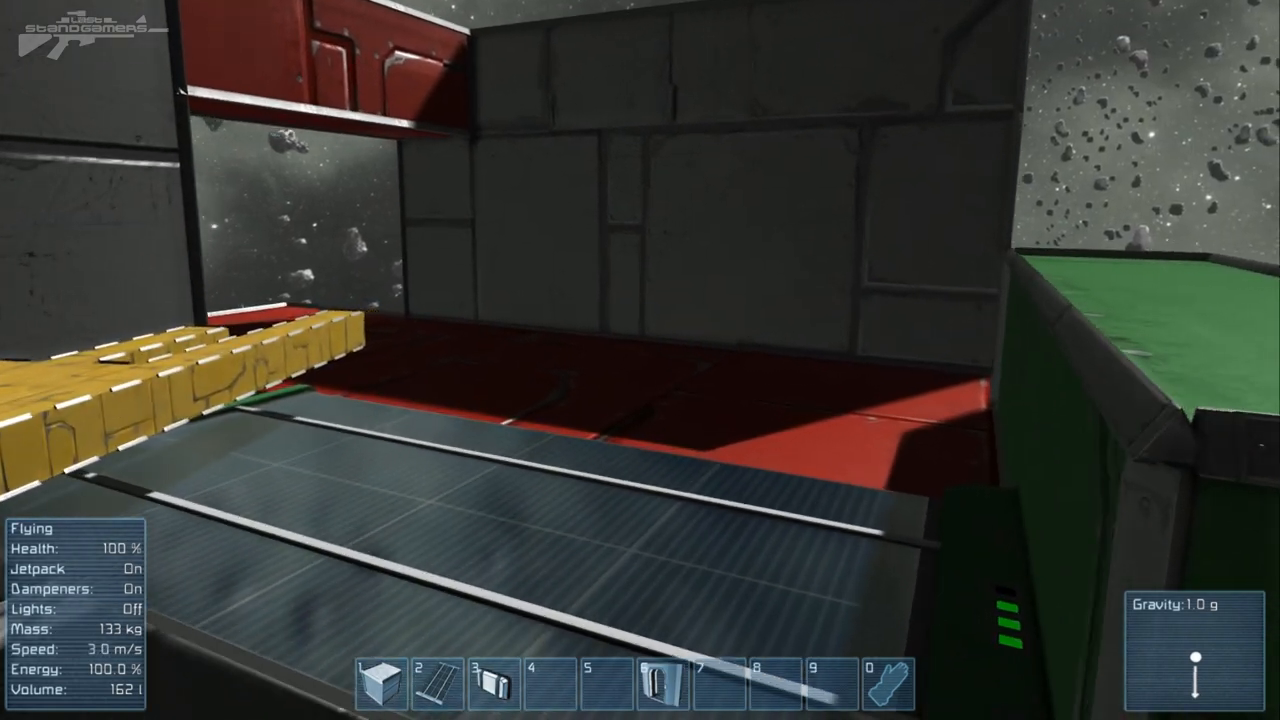
pyautogui.moveTo(640, 360)
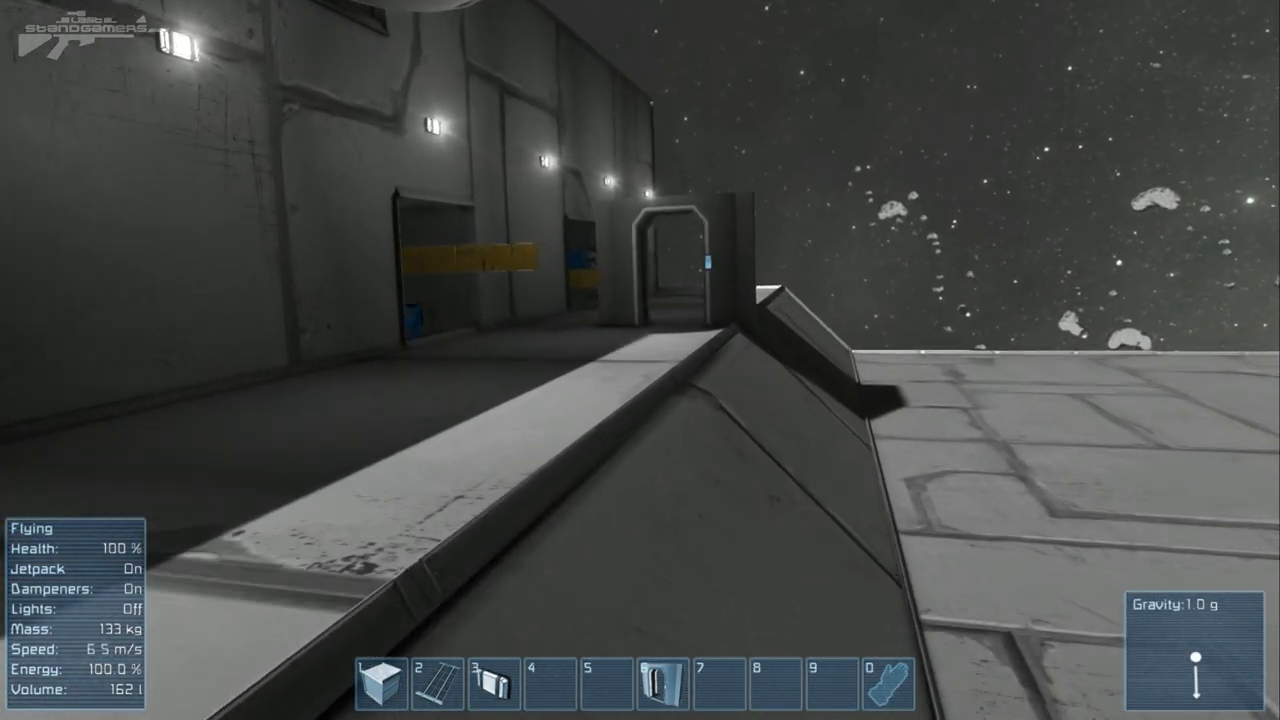
pyautogui.moveTo(640, 360)
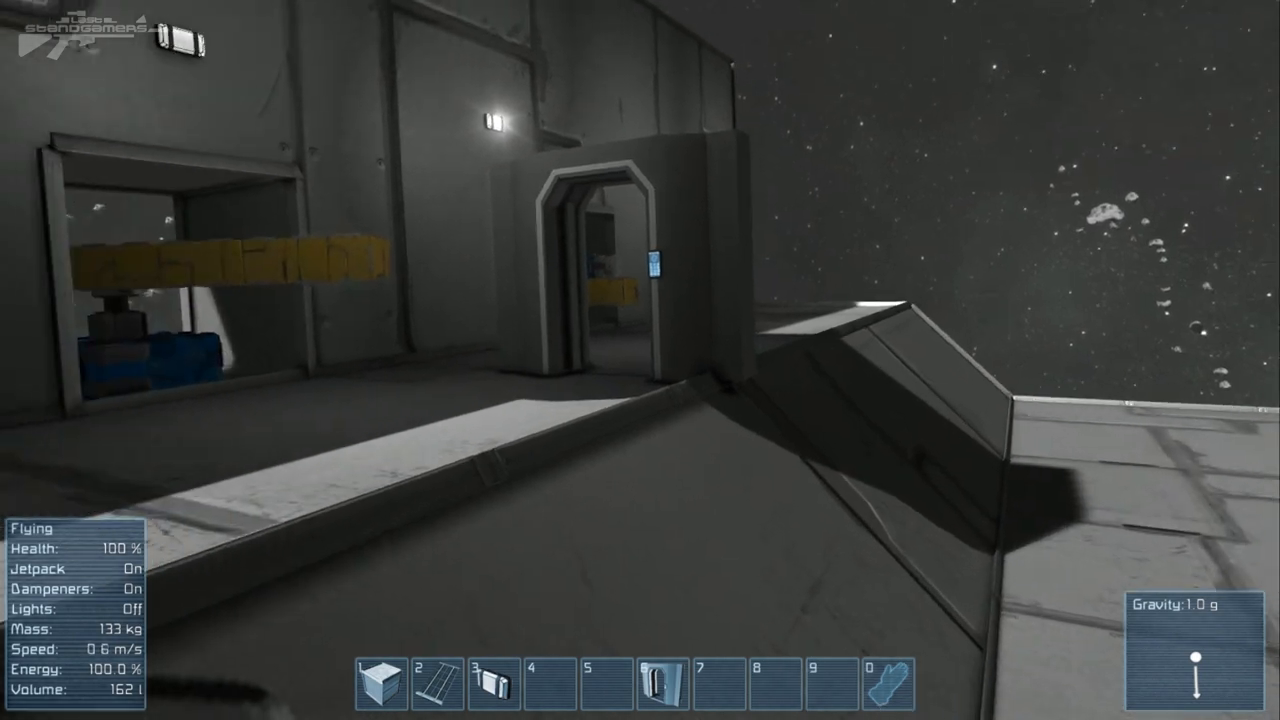